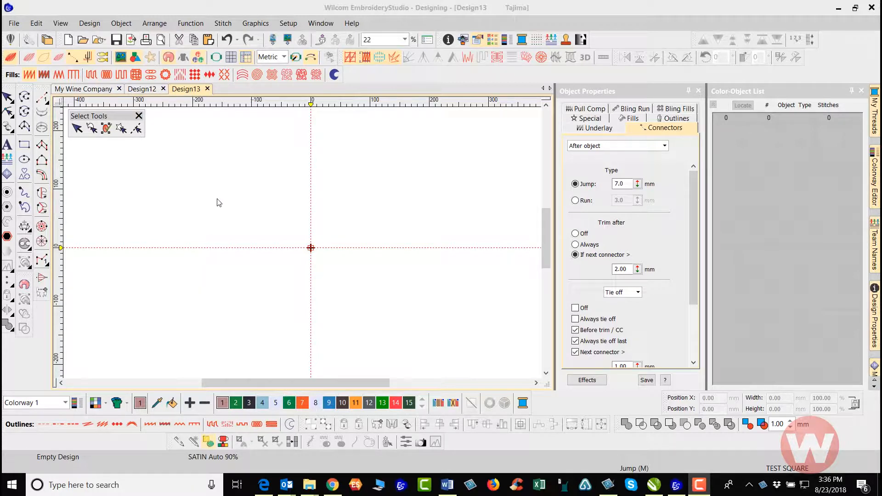
{"action": "mouse_move", "coordinate": [169, 149]}
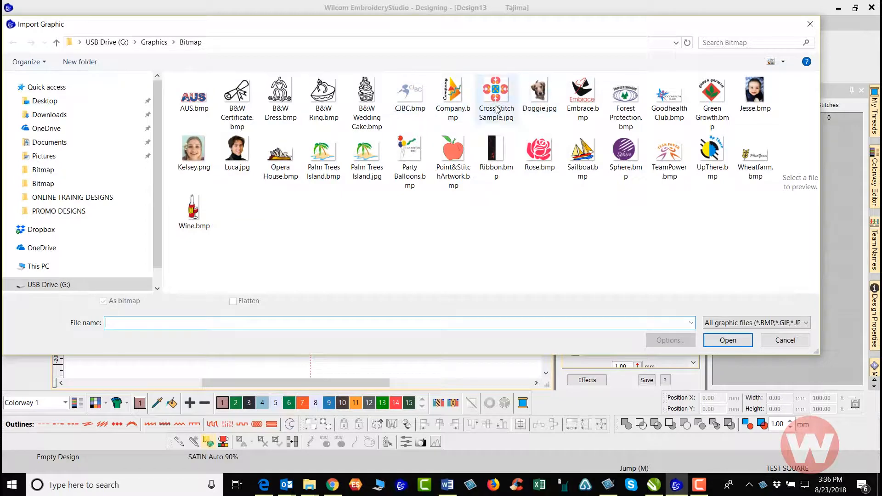
Import Rose.bmp from the Bitmap folder into the empty Design13
{"action": "left_click", "coordinate": [539, 149]}
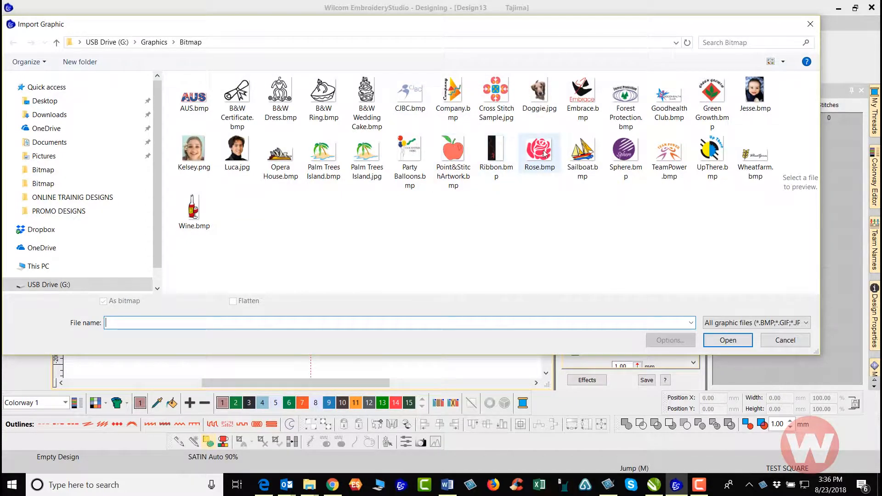
{"action": "left_click", "coordinate": [726, 339]}
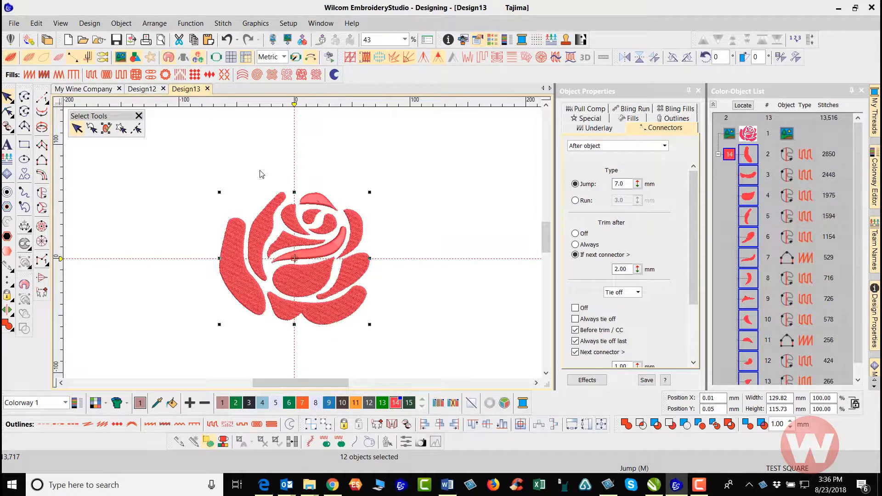
{"action": "mouse_move", "coordinate": [365, 224]}
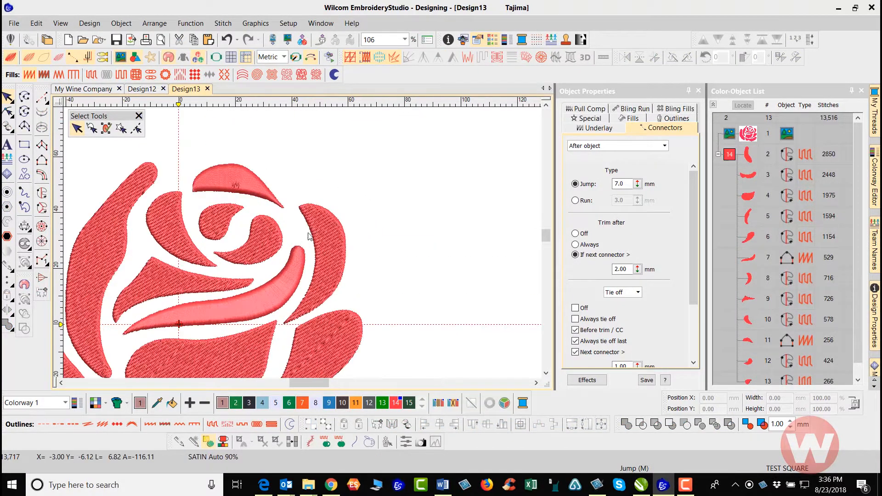
Select the upper-right petal (object 8) and show its outline points with Reshape Object
{"action": "left_click", "coordinate": [315, 236]}
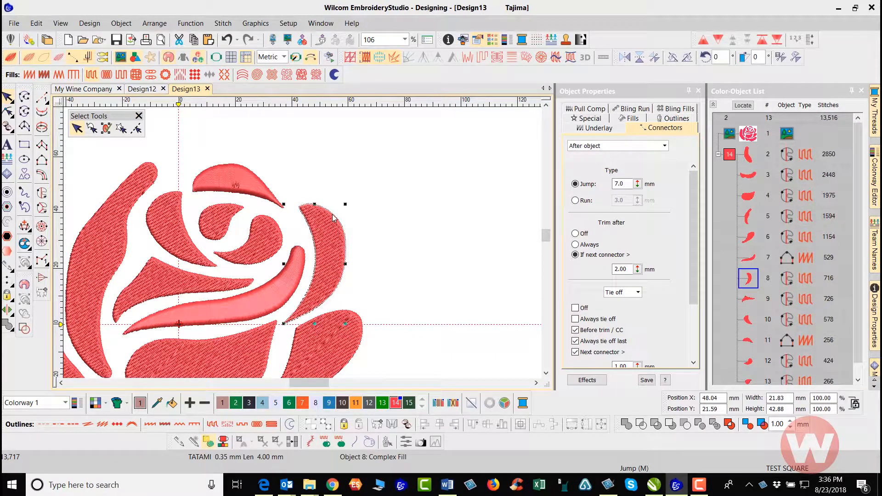
{"action": "left_click", "coordinate": [89, 127]}
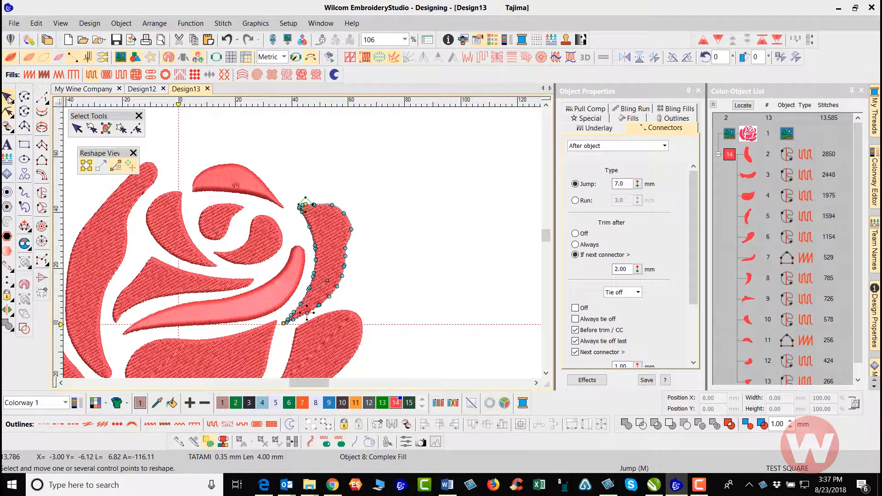
{"action": "mouse_move", "coordinate": [8, 97]}
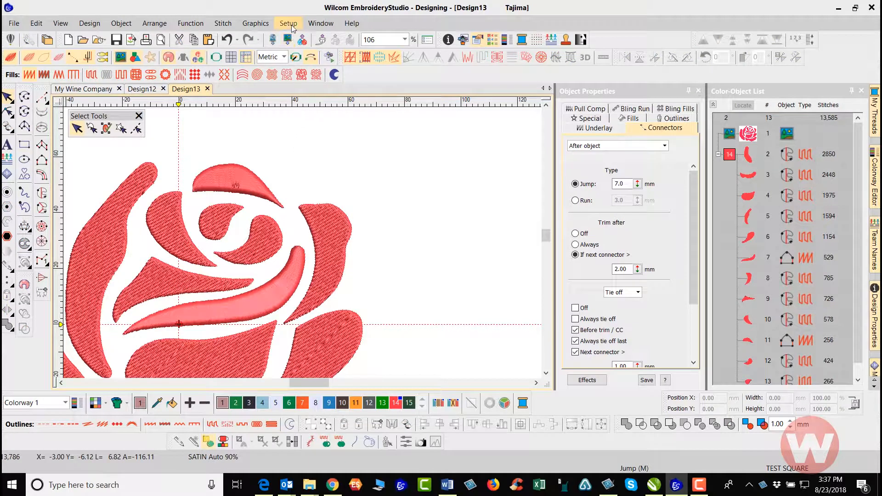
In Setup > Options, switch Reshape behavior from Traditional to Bezier and apply it
{"action": "left_click", "coordinate": [288, 23]}
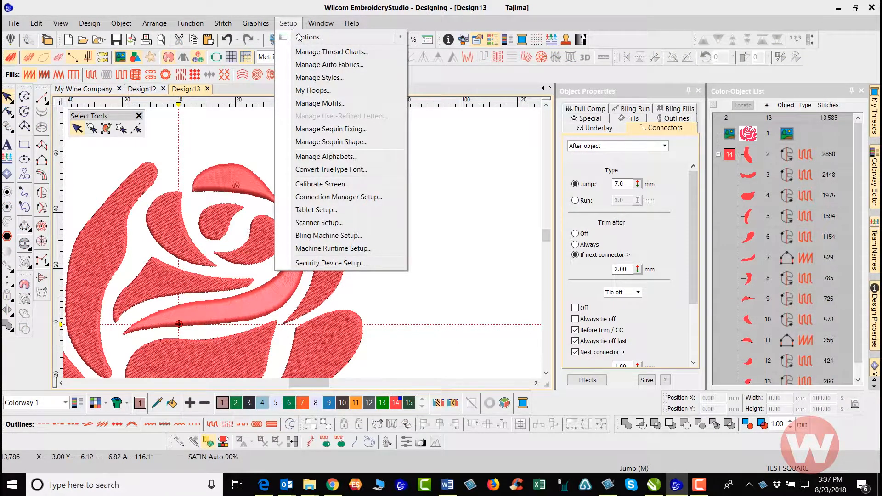
{"action": "left_click", "coordinate": [310, 37]}
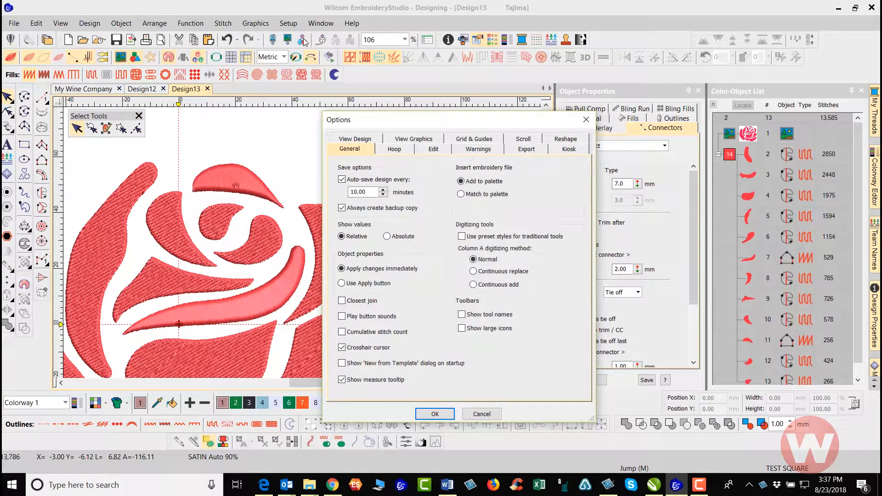
{"action": "left_click_drag", "start_coordinate": [338, 120], "coordinate": [443, 89]}
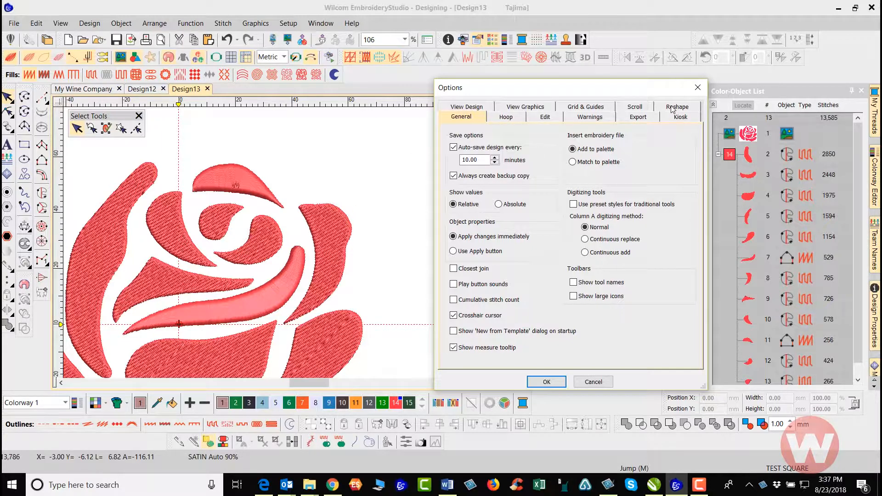
{"action": "left_click", "coordinate": [677, 116]}
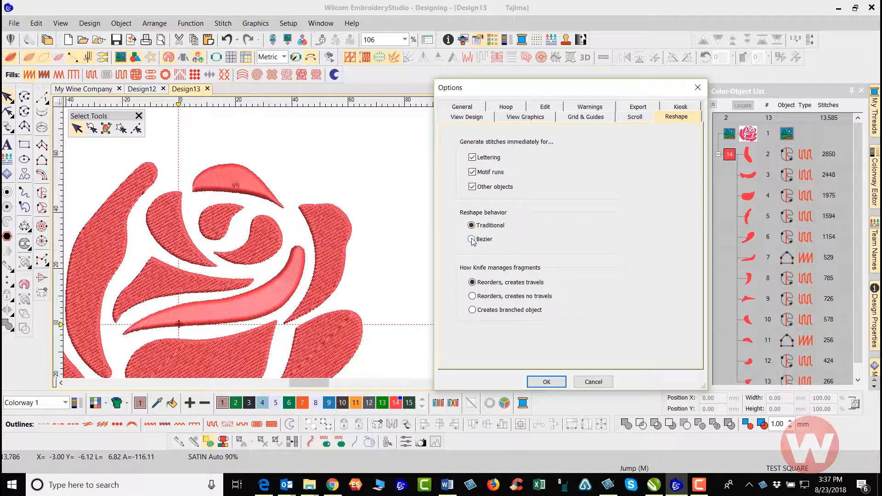
{"action": "left_click", "coordinate": [472, 238]}
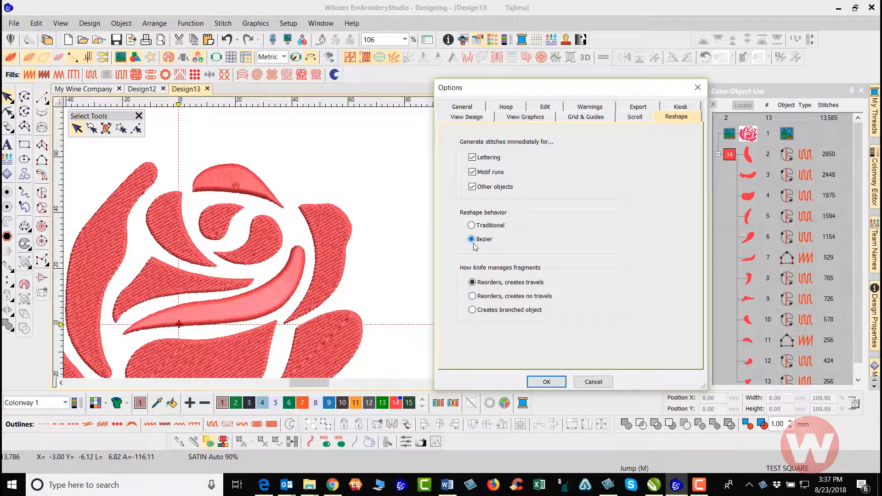
{"action": "left_click", "coordinate": [545, 381]}
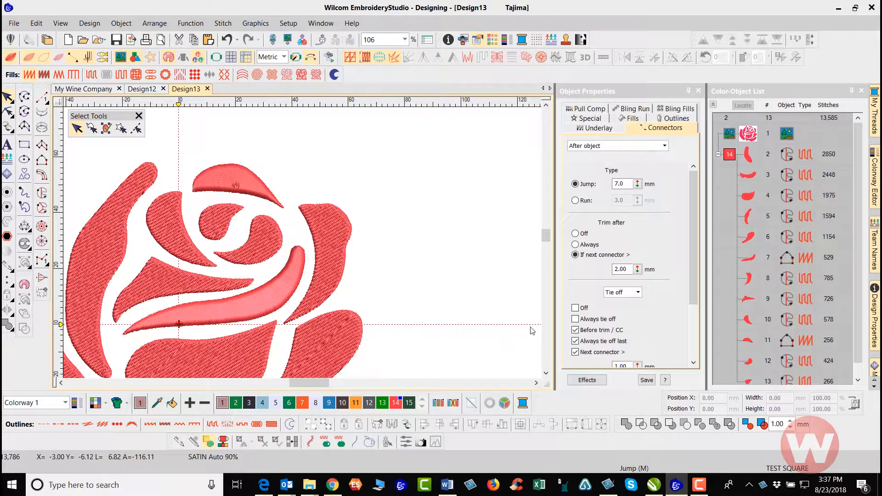
Drag the upper-right petal's Bezier handles so its outer edge curves outward
{"action": "left_click", "coordinate": [321, 225]}
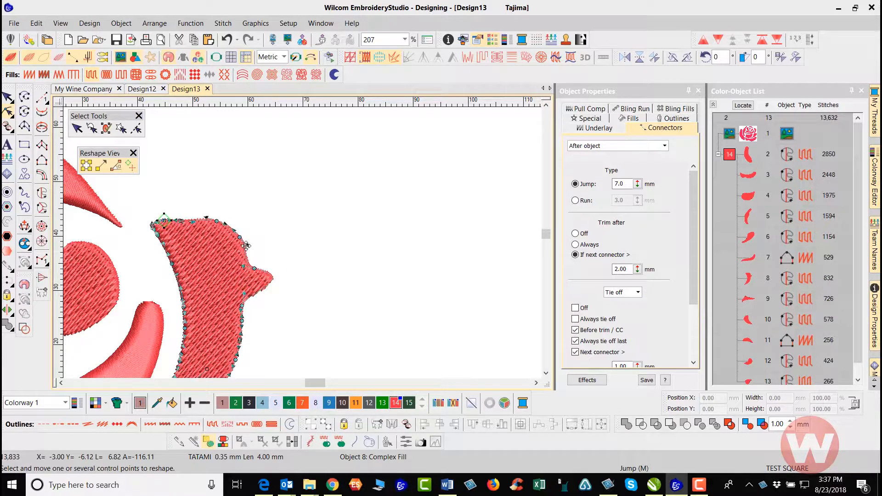
{"action": "mouse_move", "coordinate": [269, 229]}
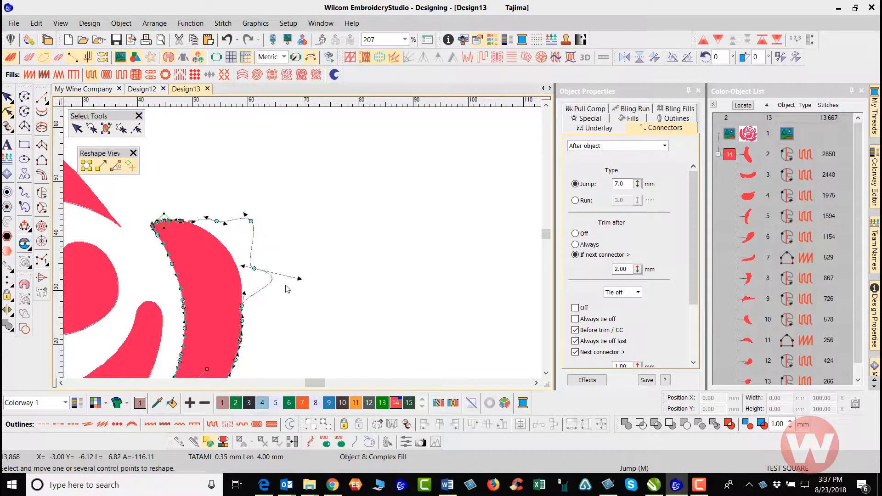
{"action": "left_click_drag", "start_coordinate": [253, 270], "coordinate": [284, 243]}
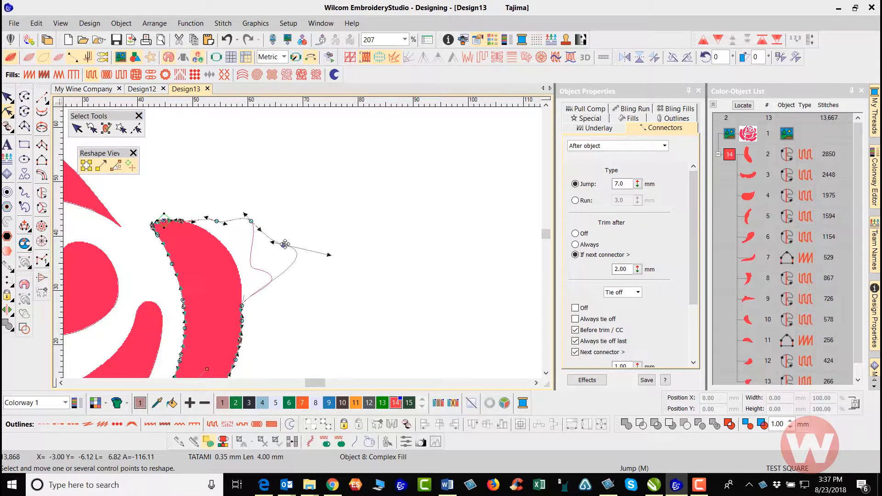
{"action": "left_click_drag", "start_coordinate": [283, 244], "coordinate": [311, 277]}
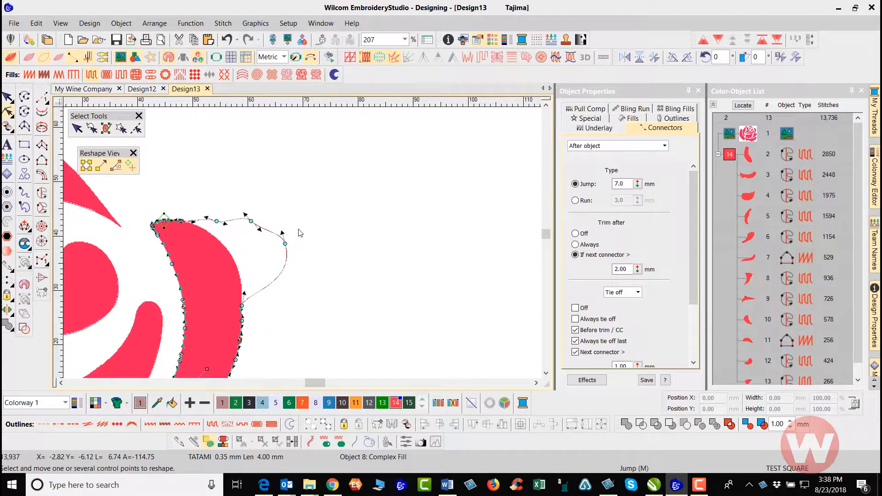
{"action": "mouse_move", "coordinate": [248, 205]}
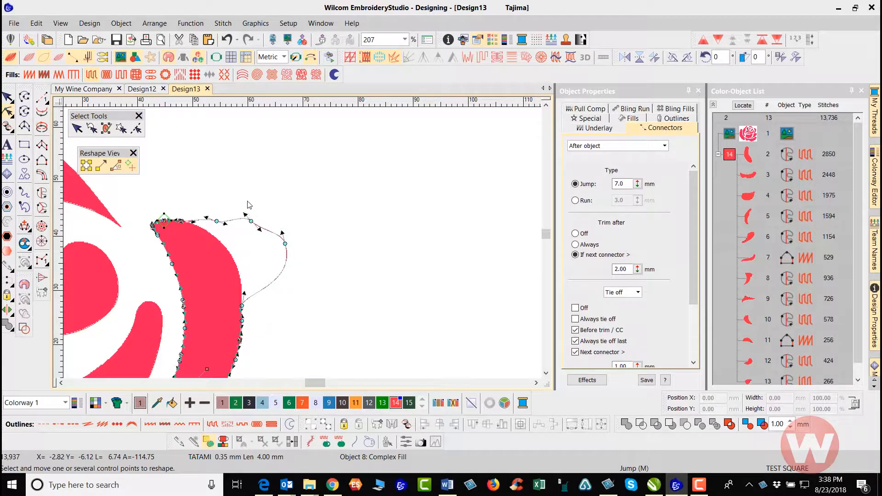
{"action": "mouse_move", "coordinate": [201, 233]}
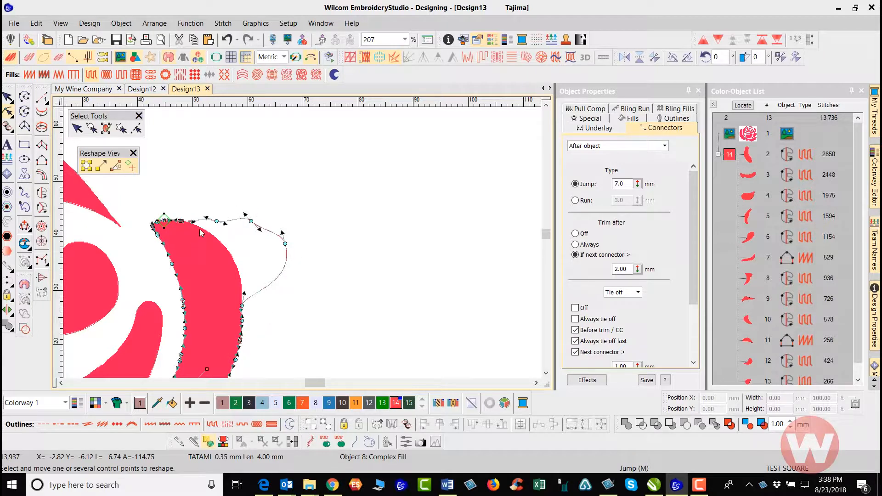
{"action": "mouse_move", "coordinate": [211, 222]}
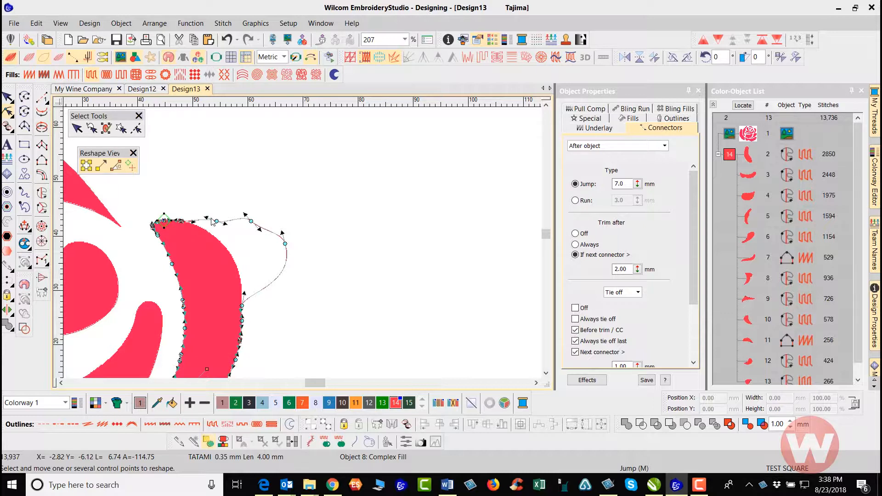
{"action": "mouse_move", "coordinate": [216, 221]}
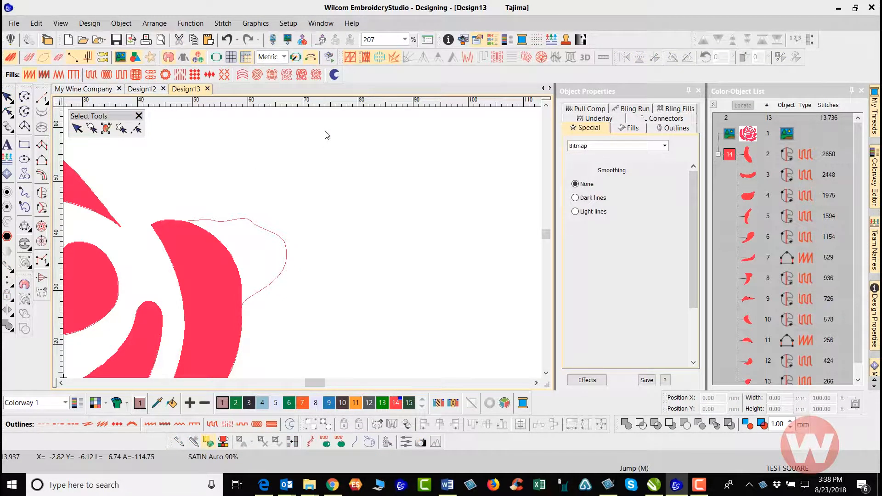
Reopen Options, review the General save and cursor settings, then show Grid & Guides
{"action": "left_click", "coordinate": [288, 23]}
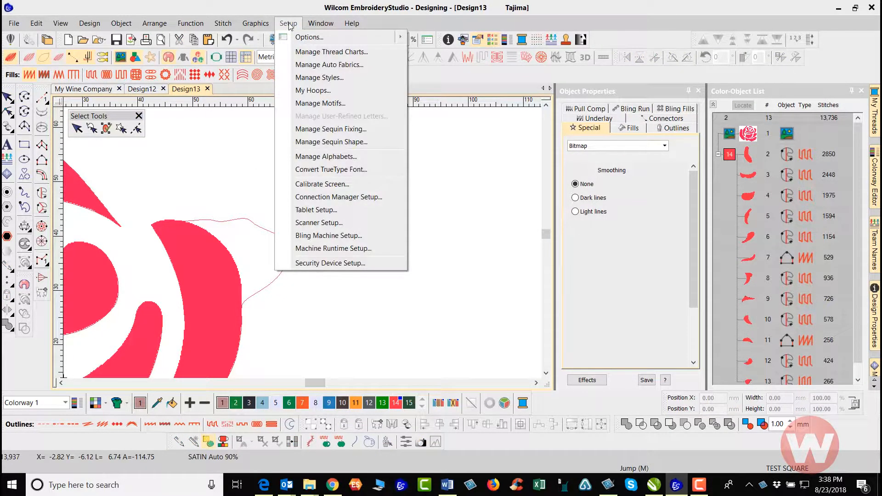
{"action": "mouse_move", "coordinate": [308, 37]}
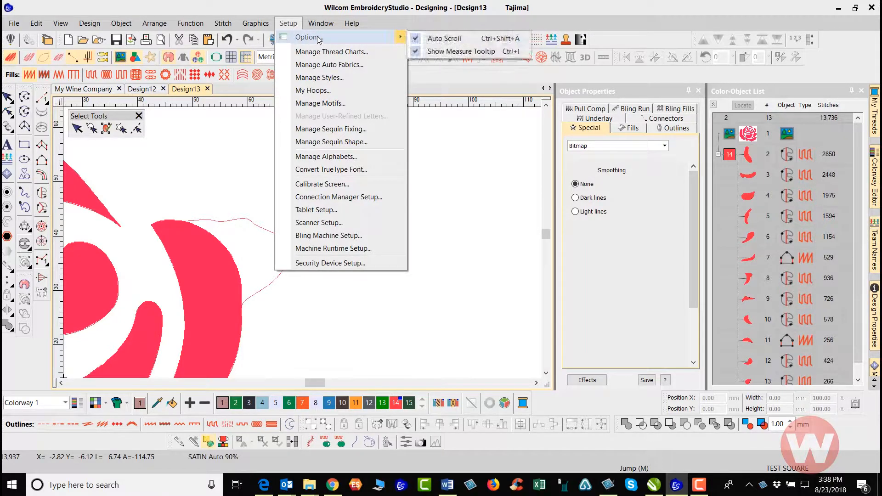
{"action": "left_click", "coordinate": [309, 37]}
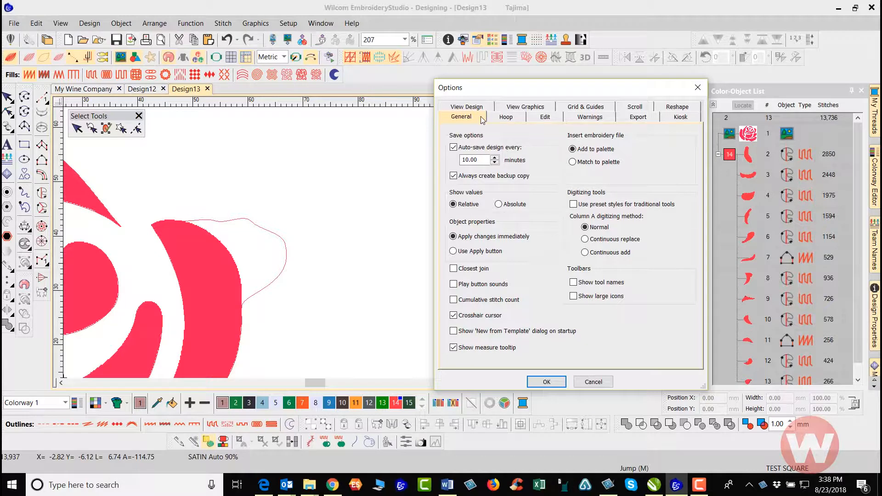
{"action": "mouse_move", "coordinate": [470, 267]}
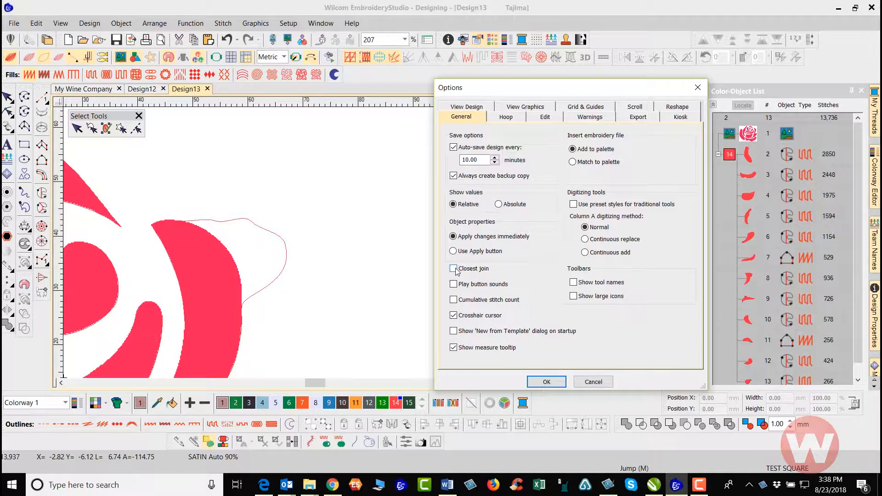
{"action": "left_click", "coordinate": [452, 268]}
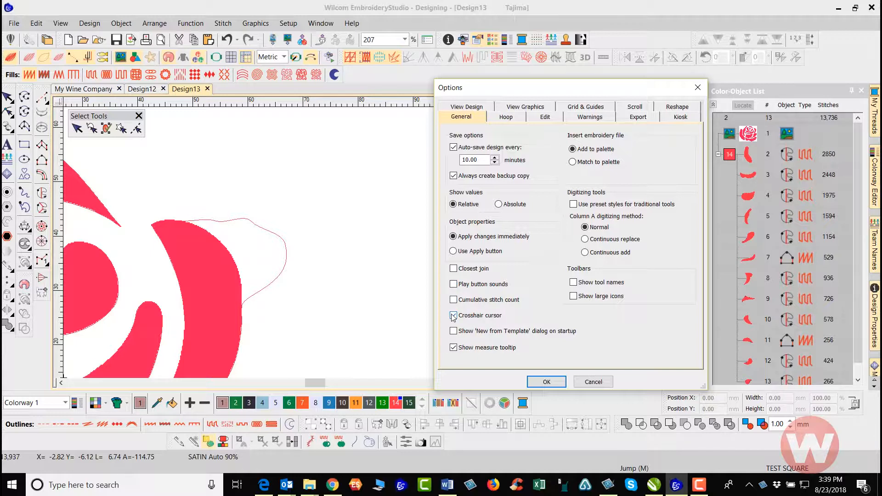
{"action": "left_click", "coordinate": [453, 330]}
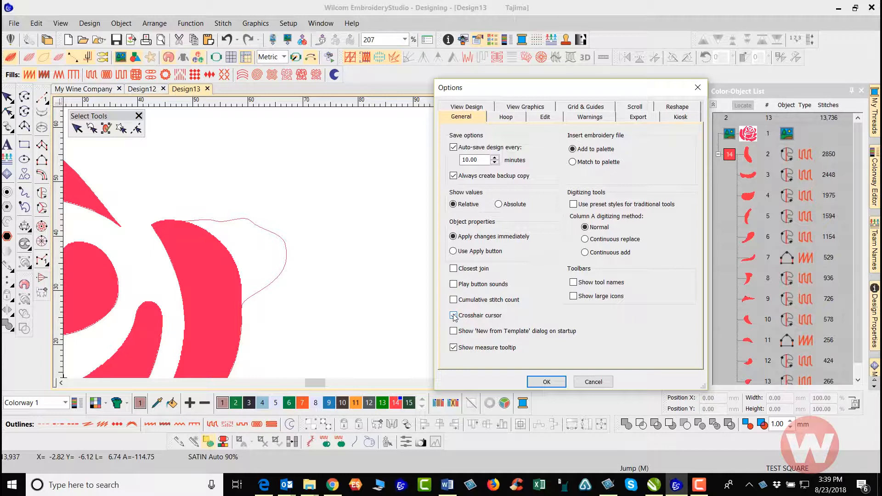
{"action": "left_click", "coordinate": [453, 315]}
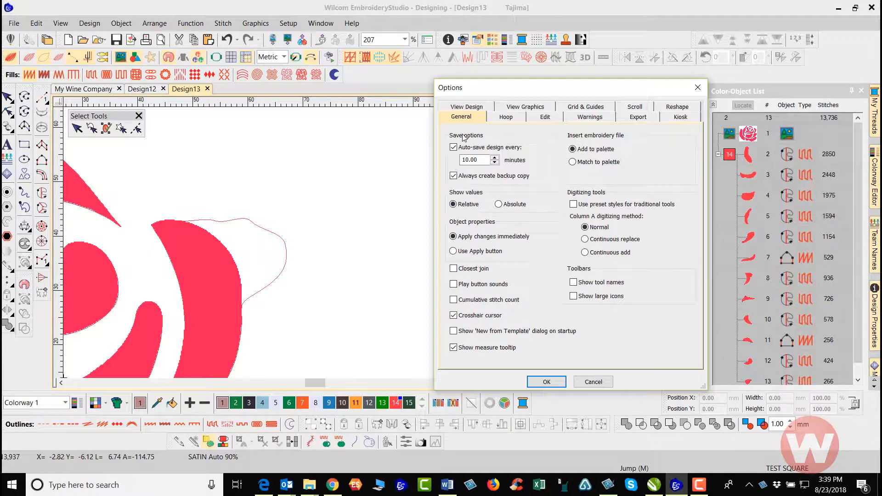
{"action": "left_click", "coordinate": [453, 147]}
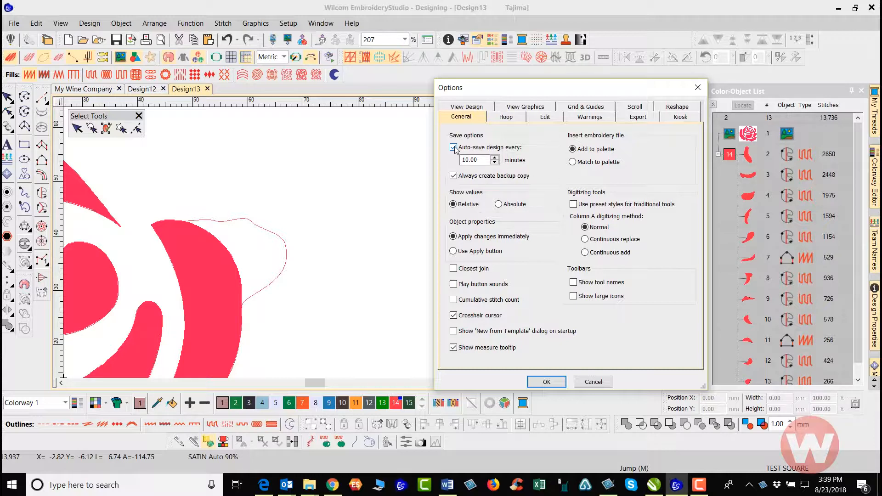
{"action": "left_click", "coordinate": [453, 147]}
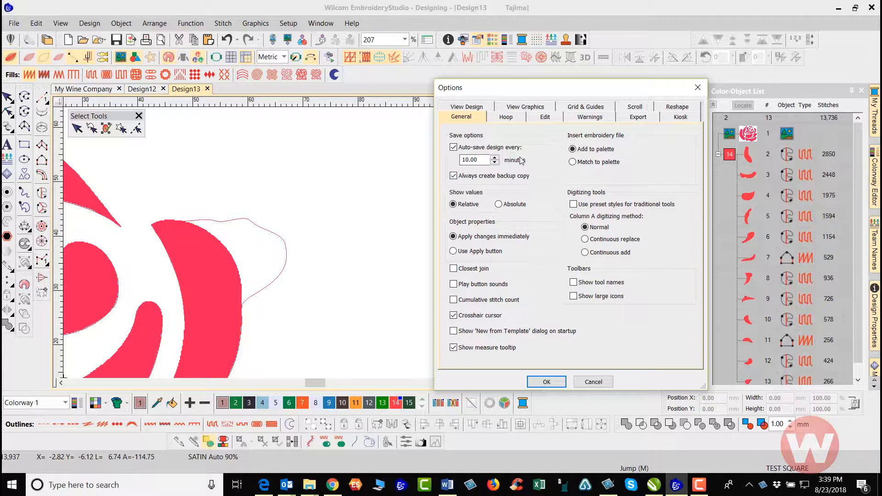
{"action": "left_click", "coordinate": [586, 116]}
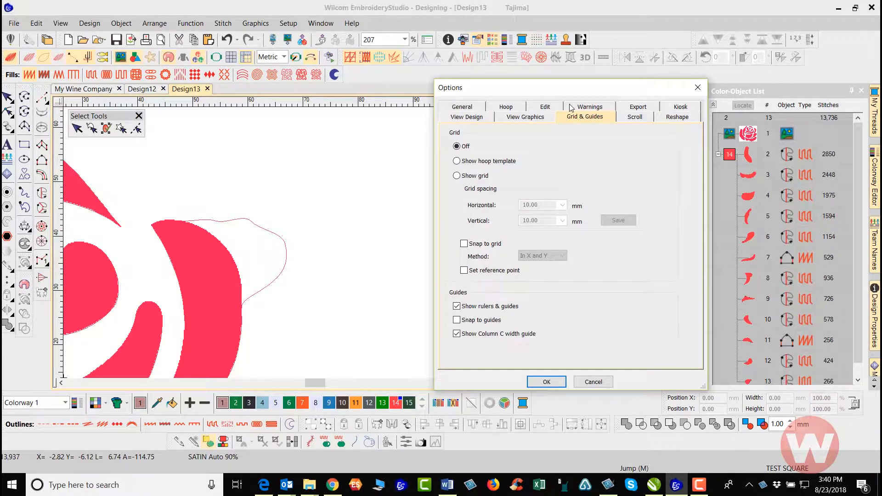
{"action": "mouse_move", "coordinate": [570, 108]}
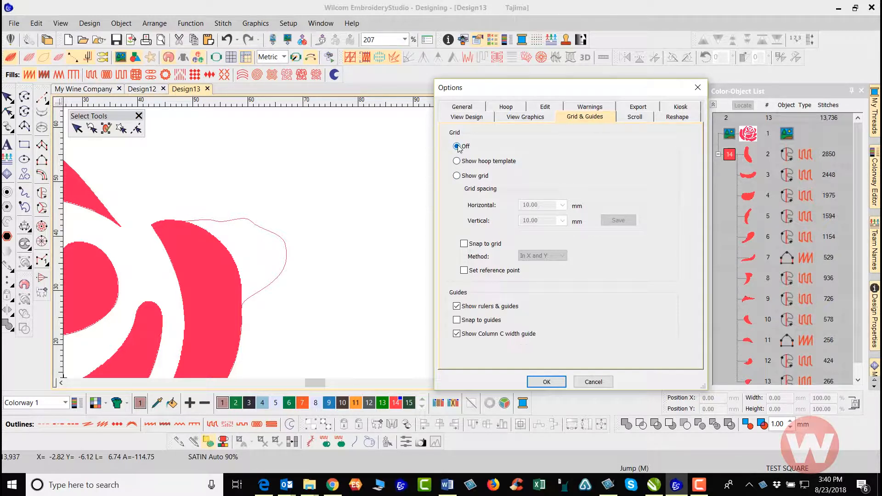
{"action": "left_click", "coordinate": [457, 146]}
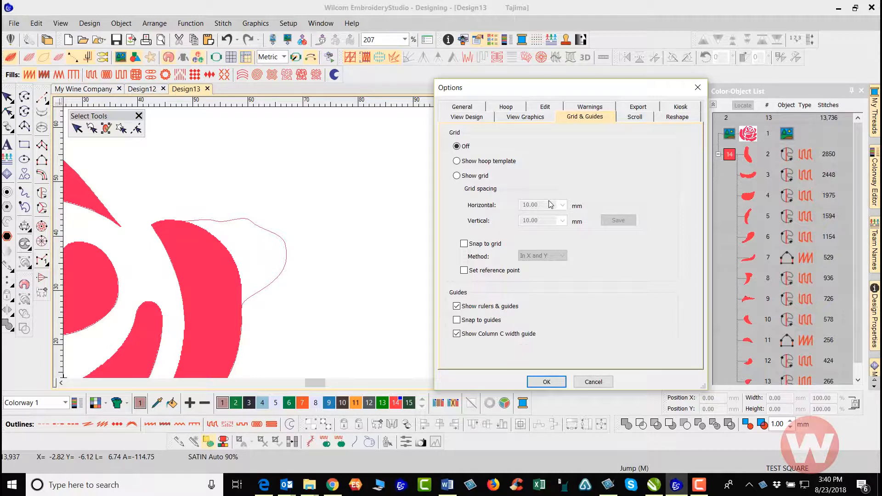
{"action": "mouse_move", "coordinate": [549, 204]}
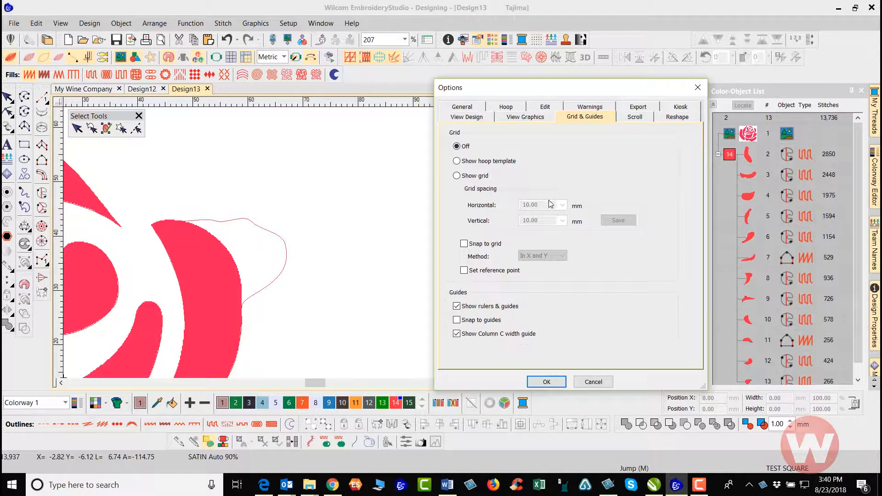
{"action": "mouse_move", "coordinate": [353, 167]}
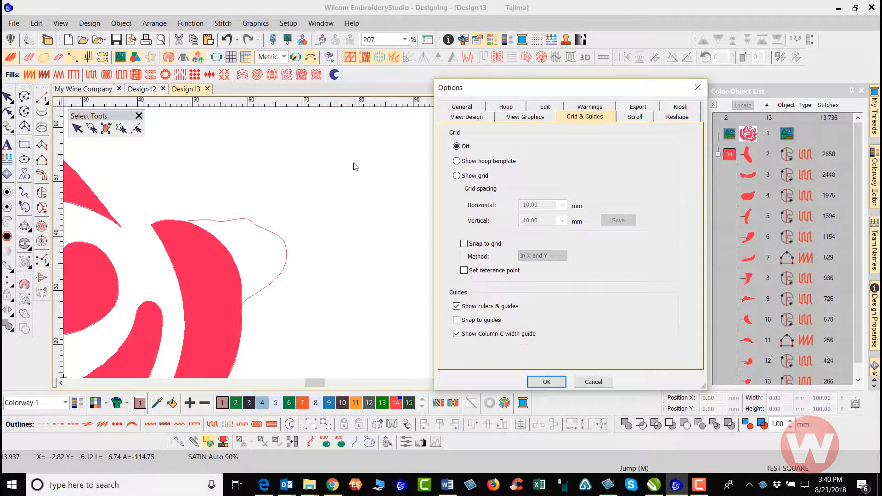
{"action": "mouse_move", "coordinate": [360, 167]}
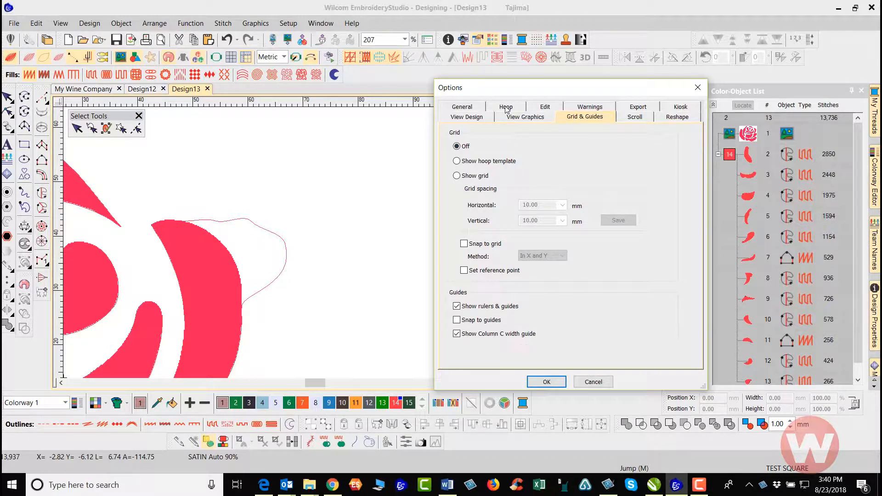
Show the View Design settings and toggle a visibility checkbox off and back on
{"action": "left_click", "coordinate": [467, 116]}
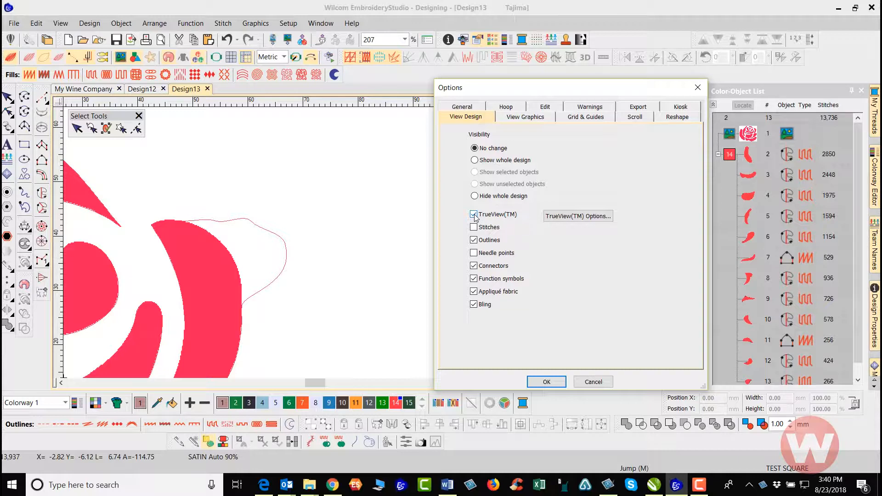
{"action": "left_click", "coordinate": [474, 240]}
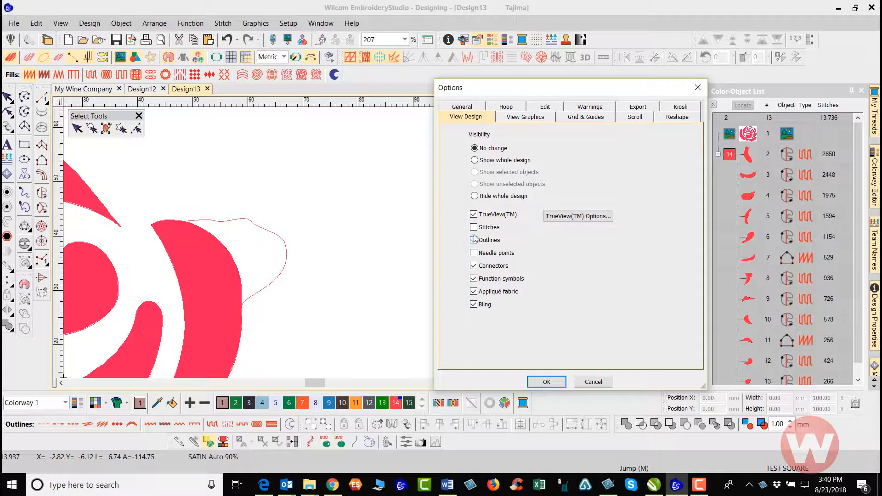
{"action": "left_click", "coordinate": [473, 239]}
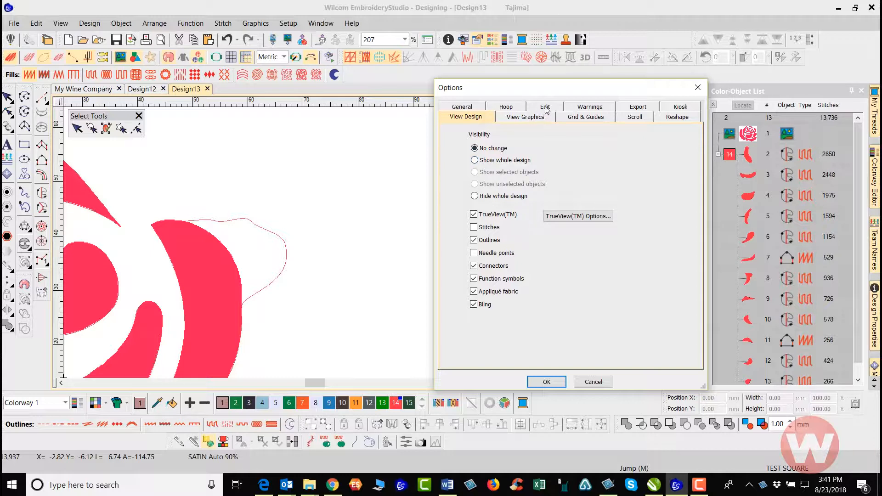
Show the Edit settings with paste position and 3.00 mm duplicate offsets
{"action": "left_click", "coordinate": [543, 106]}
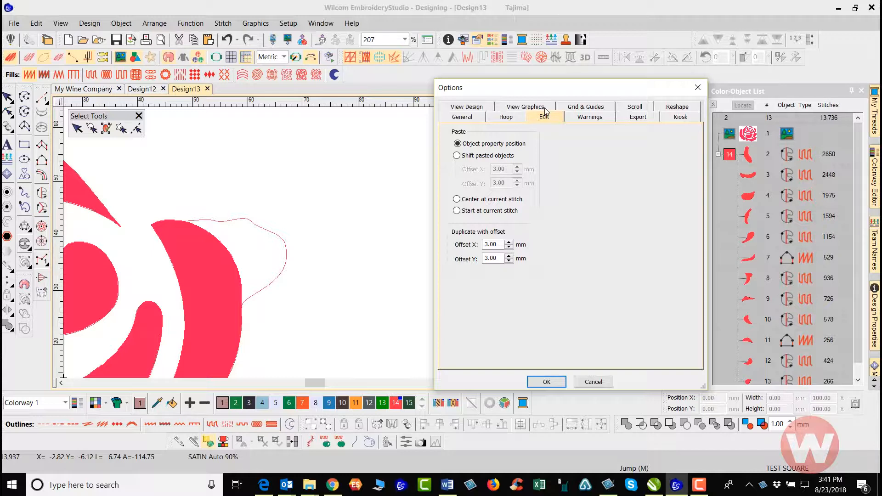
{"action": "mouse_move", "coordinate": [477, 249]}
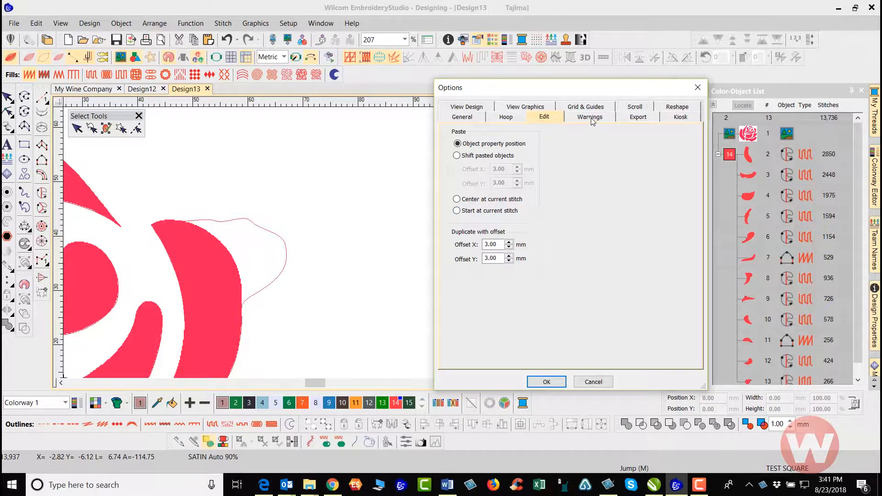
Show the Warnings settings and review the ZSK file name warning checkbox
{"action": "left_click", "coordinate": [588, 116]}
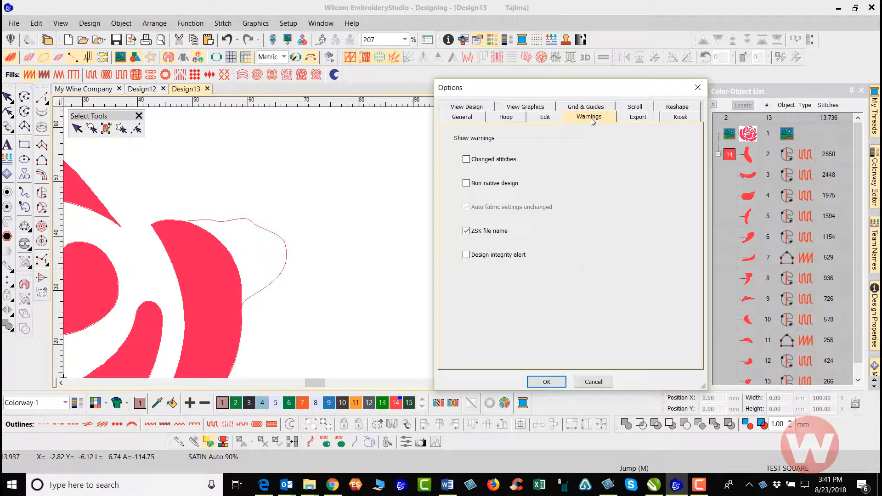
{"action": "mouse_move", "coordinate": [555, 150]}
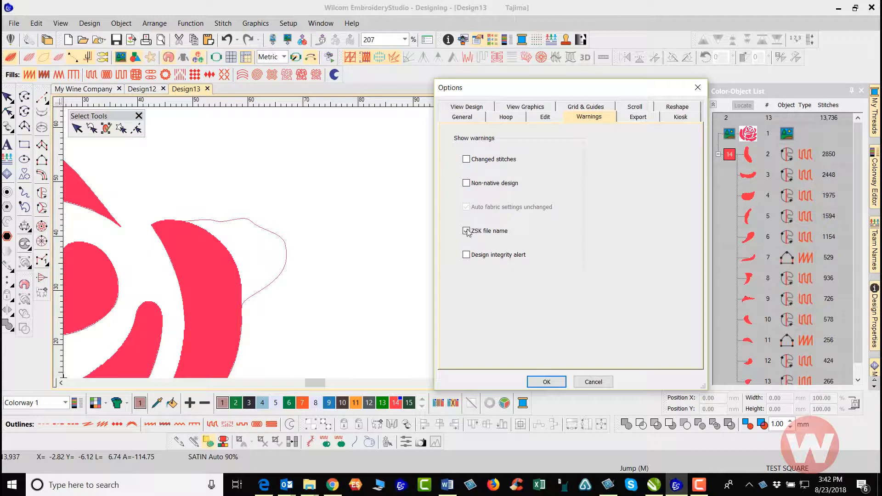
{"action": "left_click", "coordinate": [467, 231]}
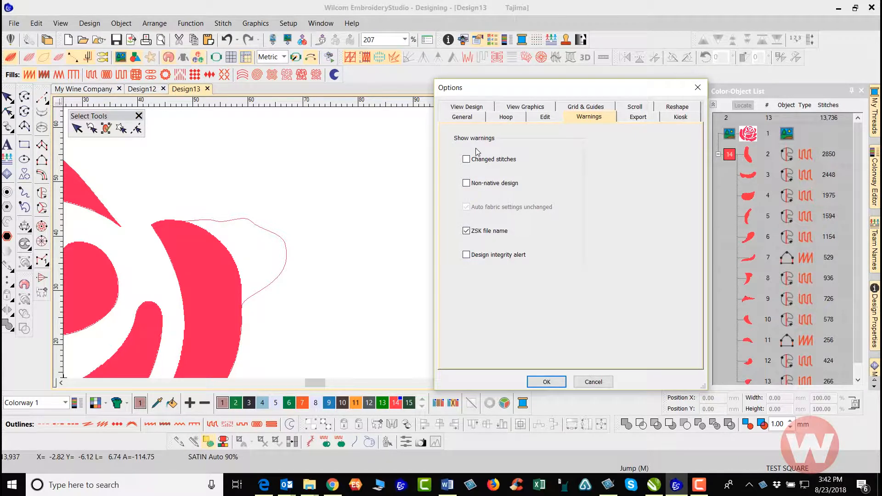
{"action": "mouse_move", "coordinate": [522, 140]}
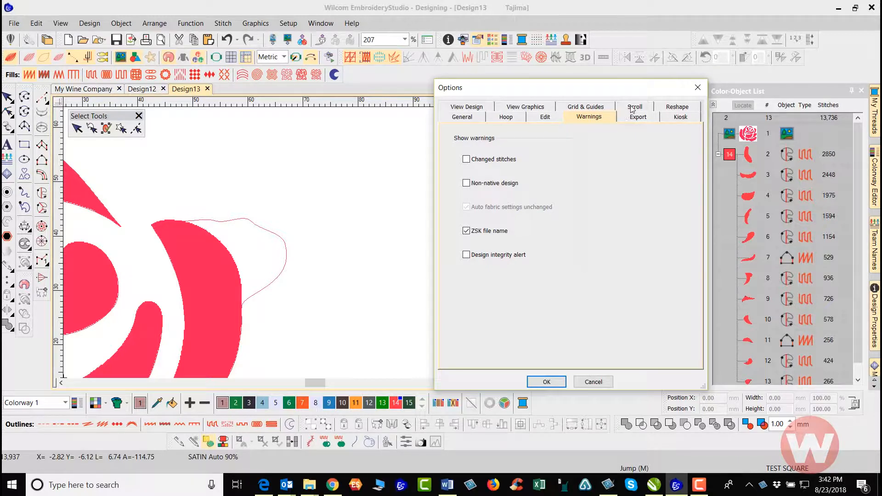
{"action": "left_click", "coordinate": [633, 117]}
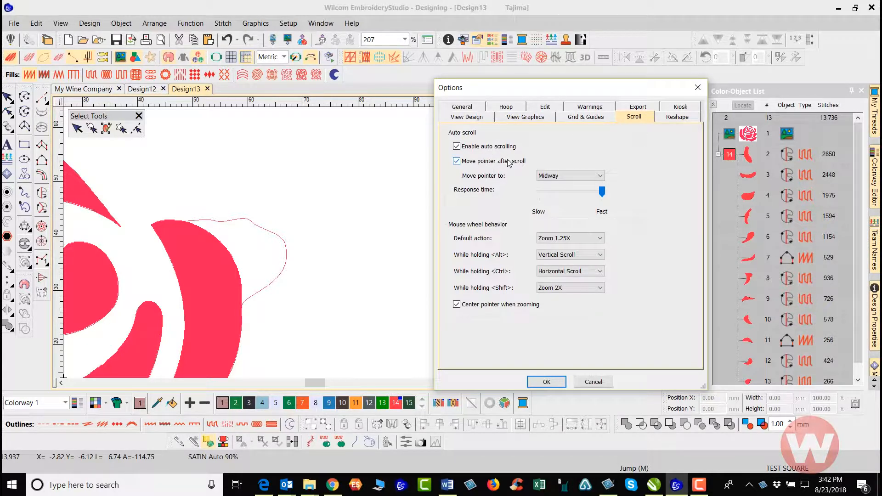
{"action": "left_click", "coordinate": [570, 175]}
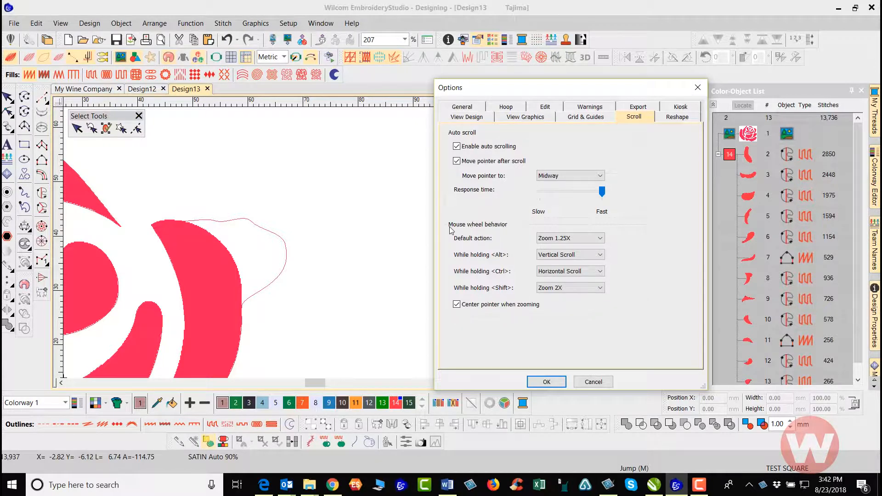
{"action": "mouse_move", "coordinate": [514, 301]}
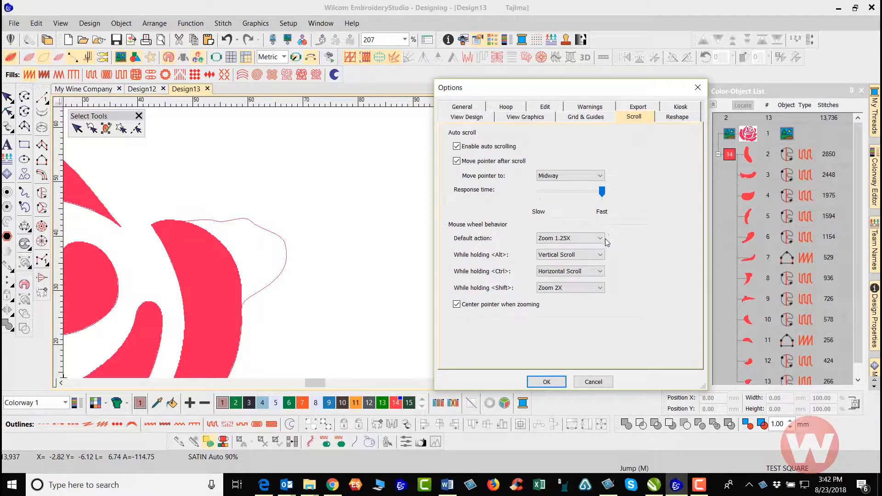
{"action": "left_click", "coordinate": [599, 238]}
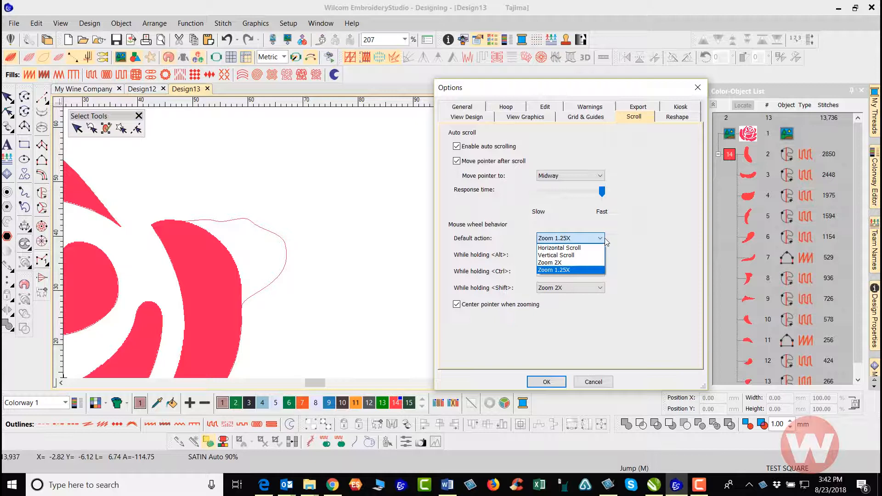
{"action": "mouse_move", "coordinate": [559, 247]}
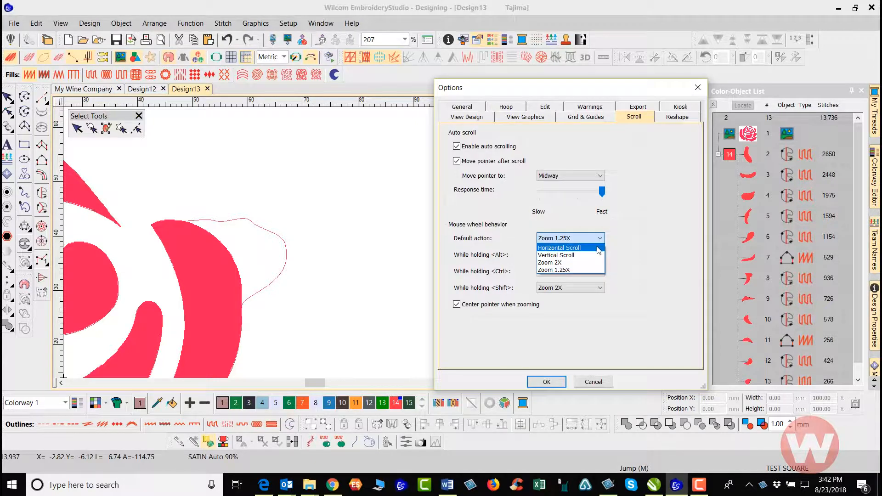
{"action": "mouse_move", "coordinate": [628, 224]}
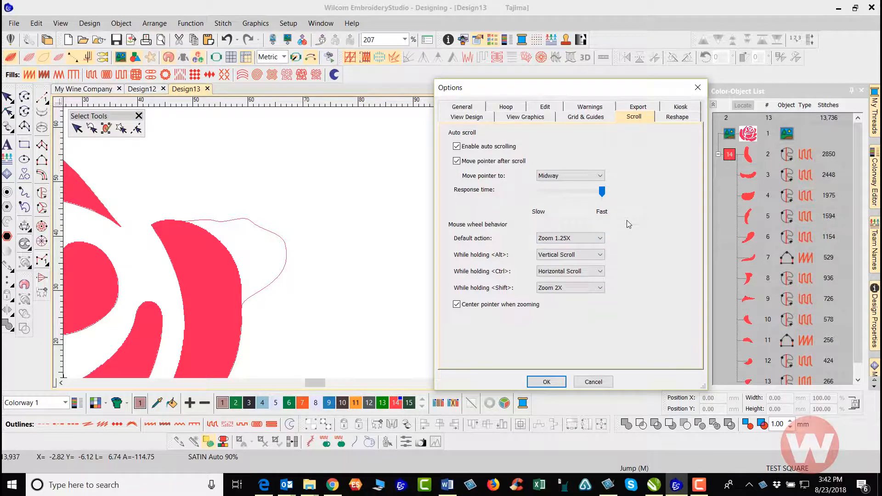
{"action": "mouse_move", "coordinate": [622, 221]}
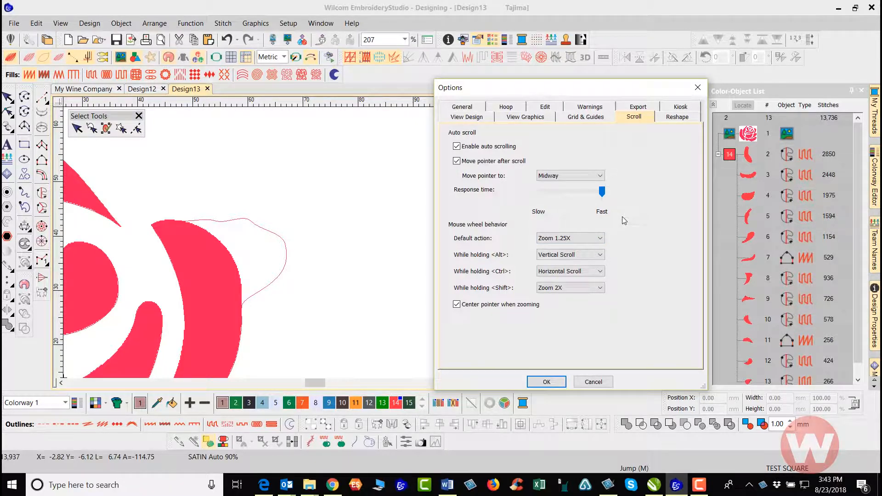
{"action": "mouse_move", "coordinate": [623, 258]}
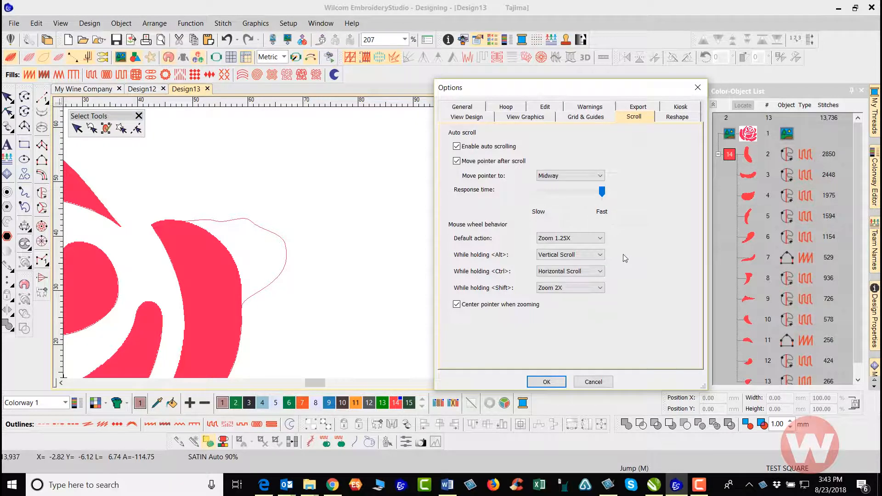
{"action": "mouse_move", "coordinate": [631, 239]}
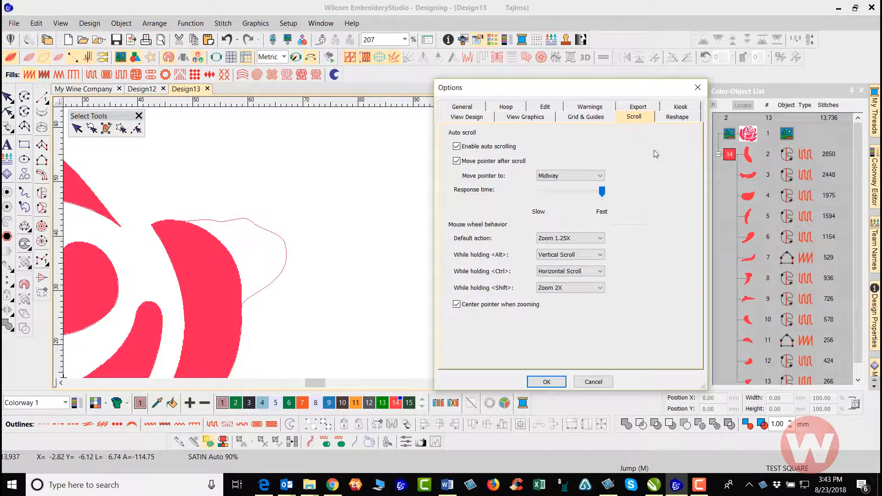
Set Reshape behavior back to Traditional, then show the Export settings
{"action": "left_click", "coordinate": [677, 116]}
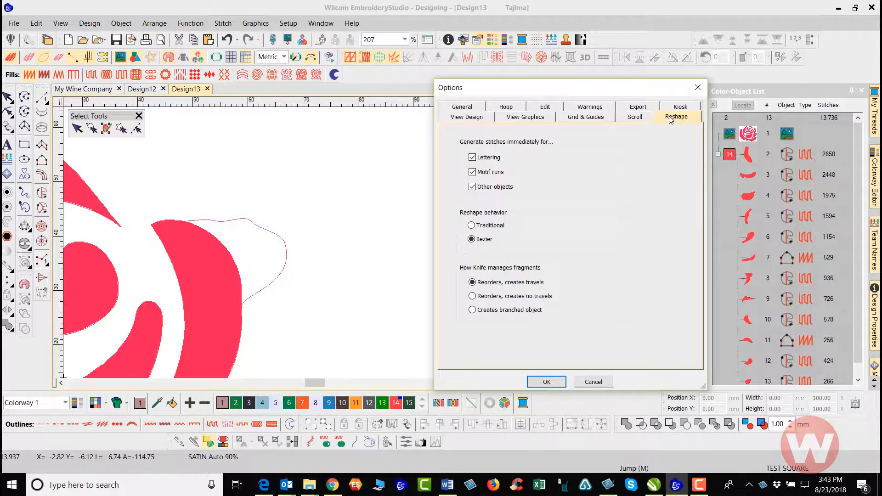
{"action": "mouse_move", "coordinate": [527, 154]}
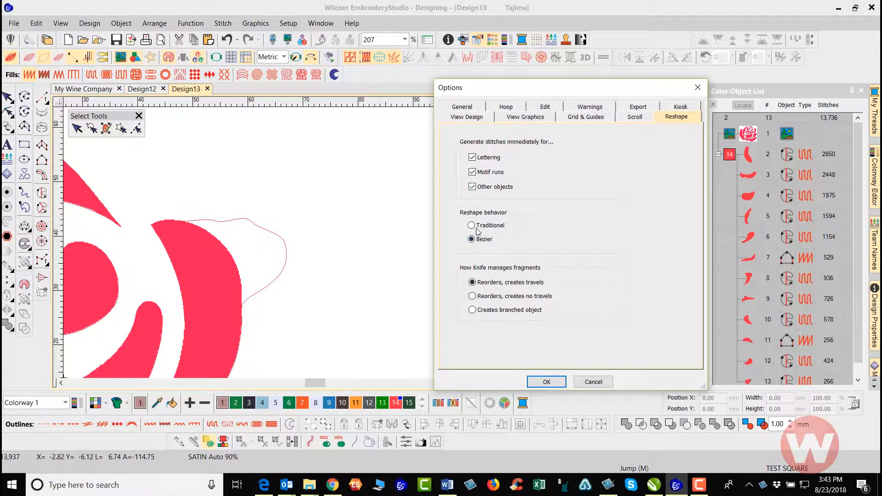
{"action": "left_click", "coordinate": [471, 225]}
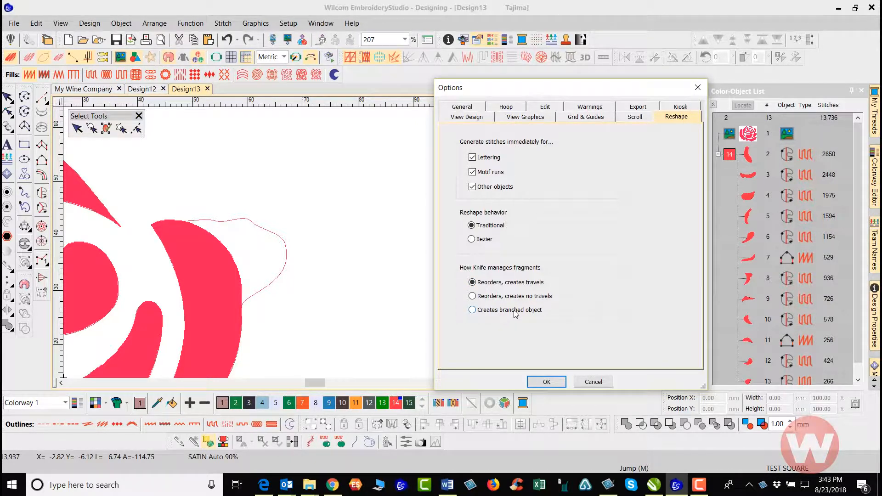
{"action": "mouse_move", "coordinate": [497, 302]}
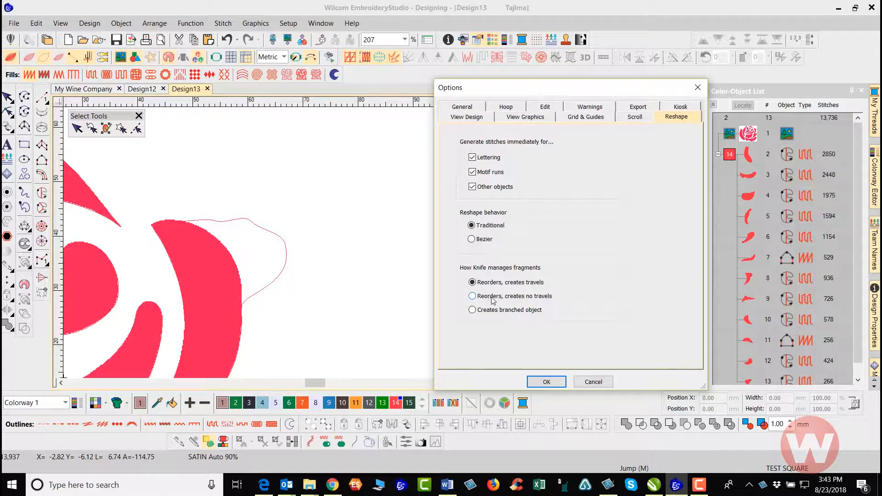
{"action": "mouse_move", "coordinate": [515, 299]}
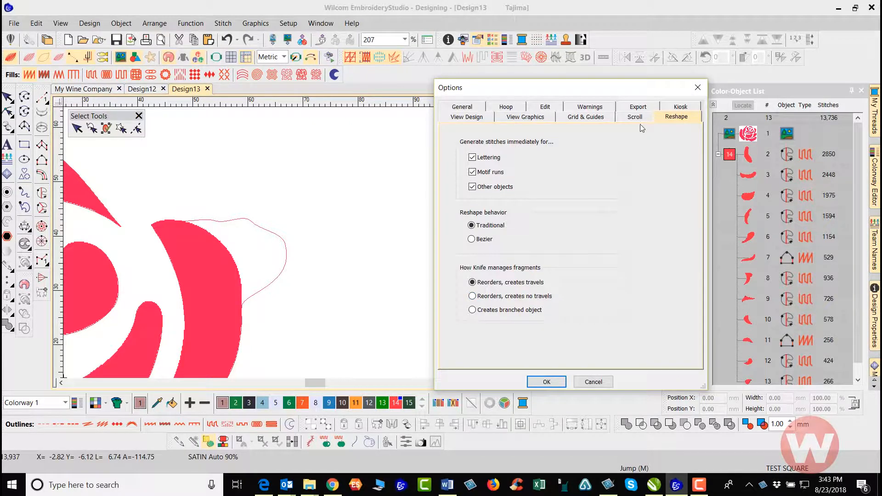
{"action": "left_click", "coordinate": [636, 107]}
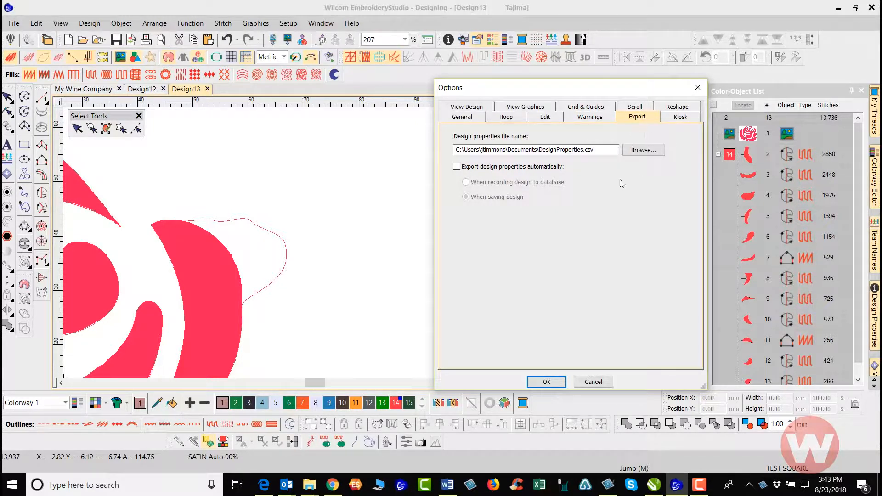
Change an option in the Export settings of the Options dialog
{"action": "left_click", "coordinate": [535, 149]}
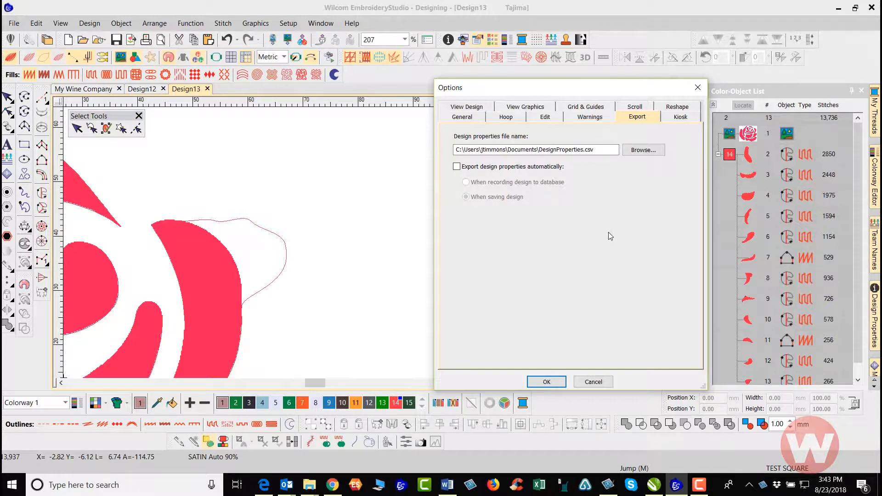
{"action": "mouse_move", "coordinate": [238, 281]}
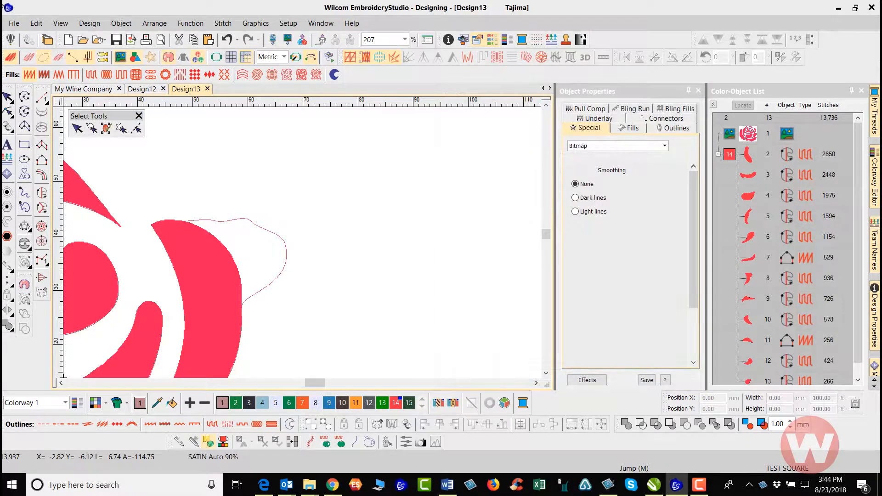
{"action": "left_click", "coordinate": [14, 23]}
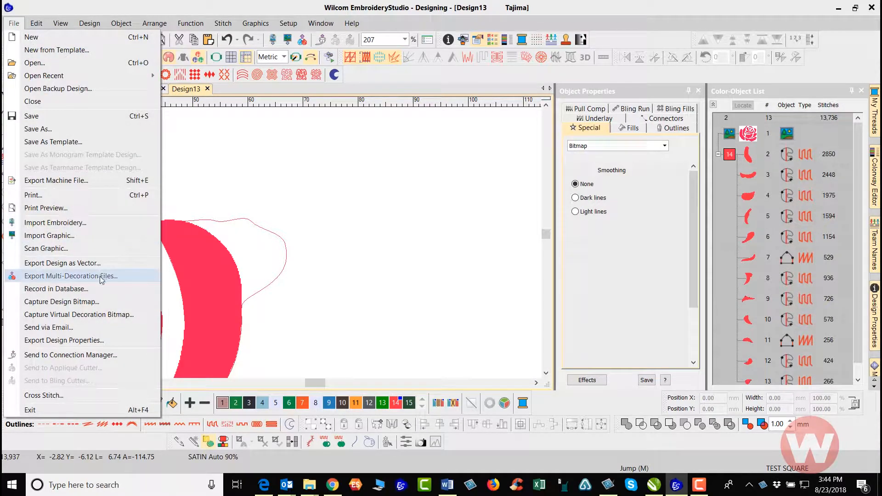
{"action": "mouse_move", "coordinate": [86, 283]}
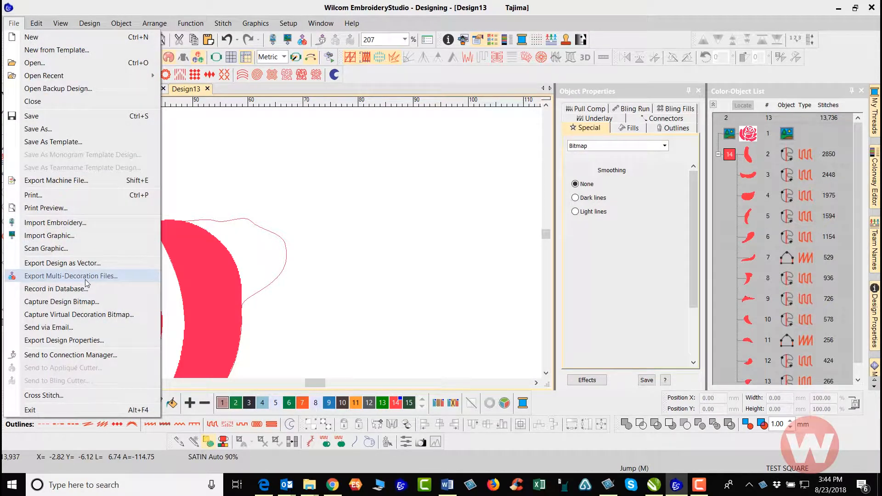
{"action": "left_click", "coordinate": [71, 275]}
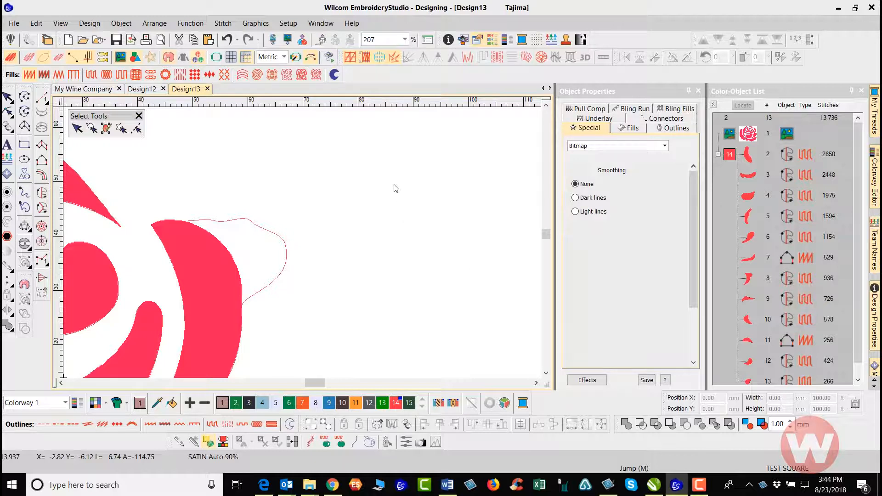
{"action": "mouse_move", "coordinate": [386, 198]}
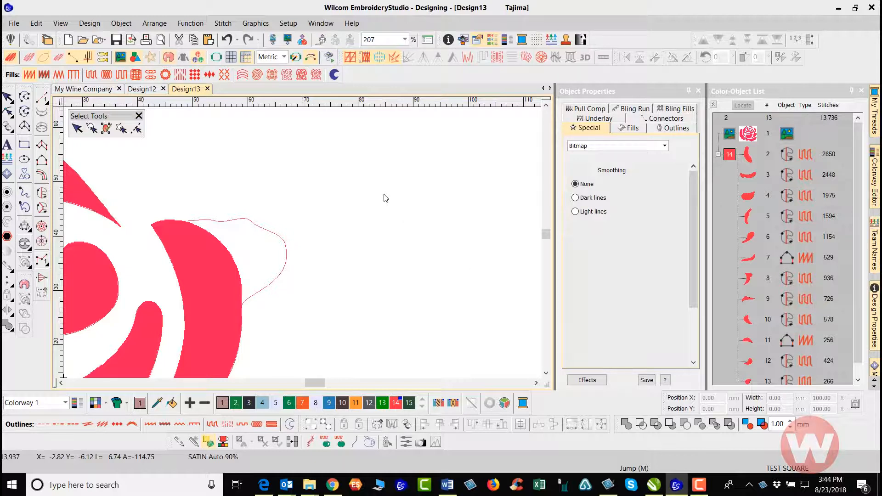